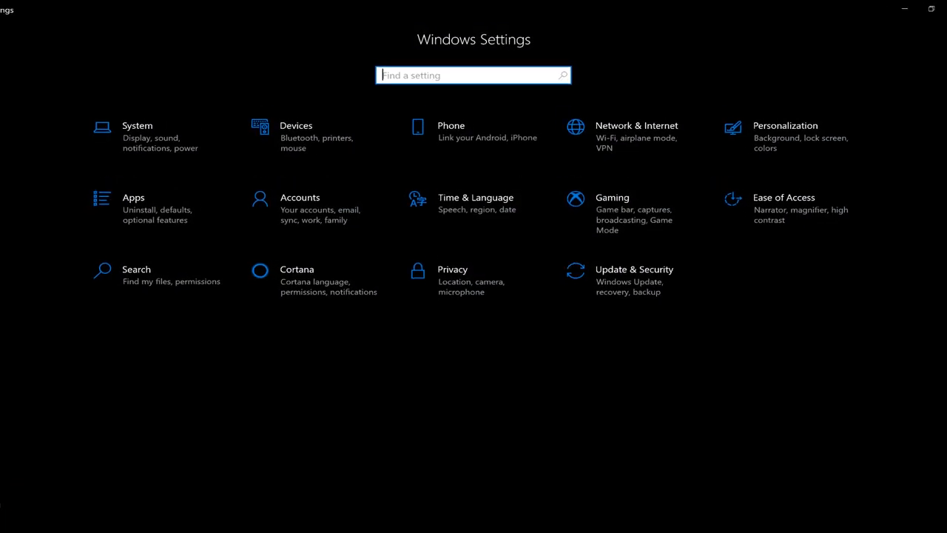
# Search 'change' in Settings and lower the built-in display brightness from 100 to about 10.
pyautogui.write('change')
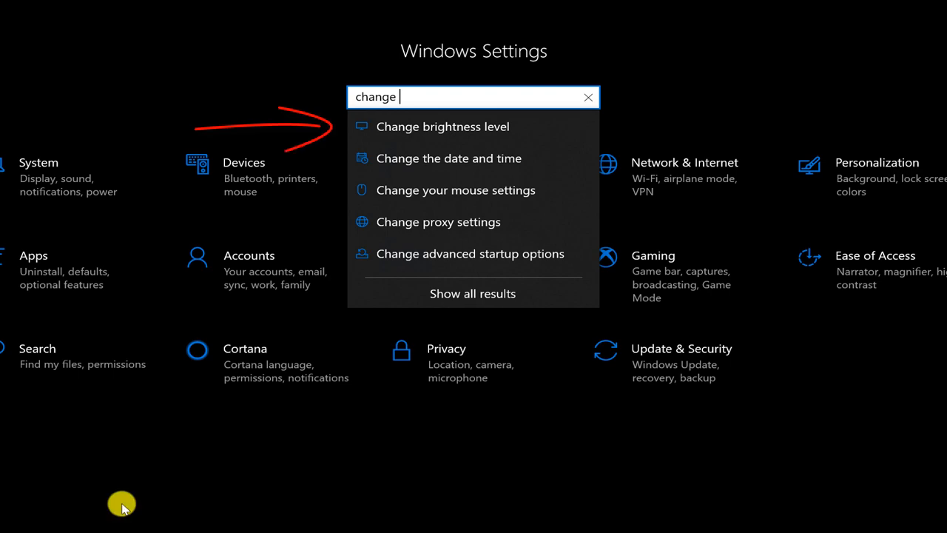
pyautogui.click(441, 127)
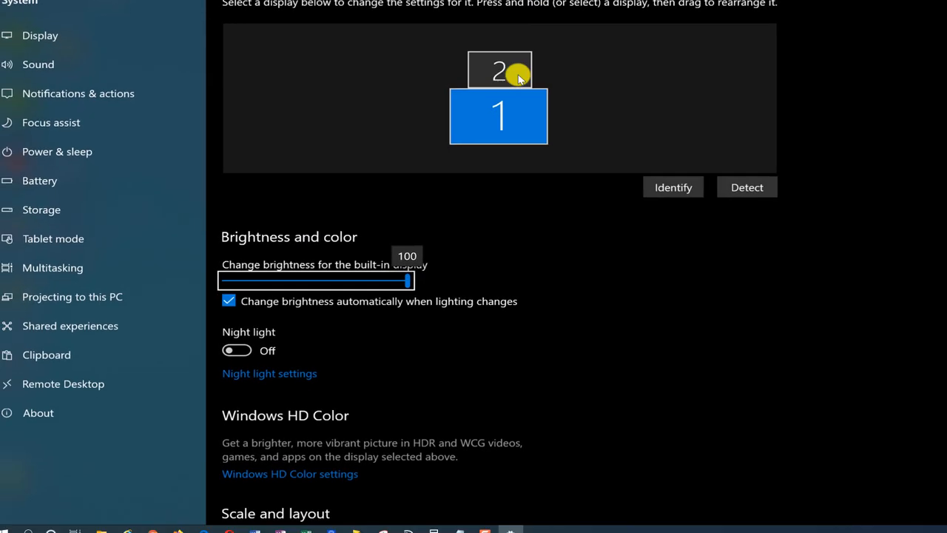
pyautogui.moveTo(406, 281); pyautogui.dragTo(249, 274)
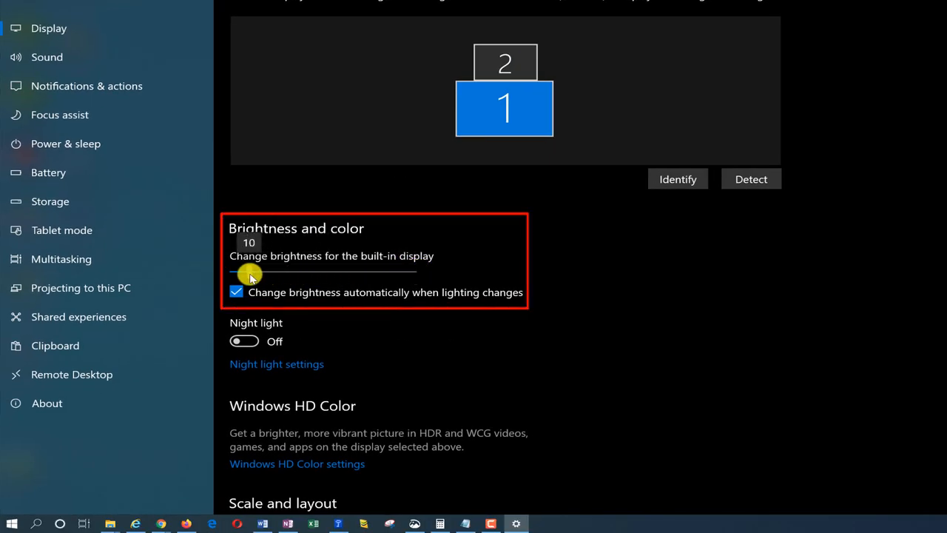
pyautogui.moveTo(252, 274); pyautogui.dragTo(412, 274)
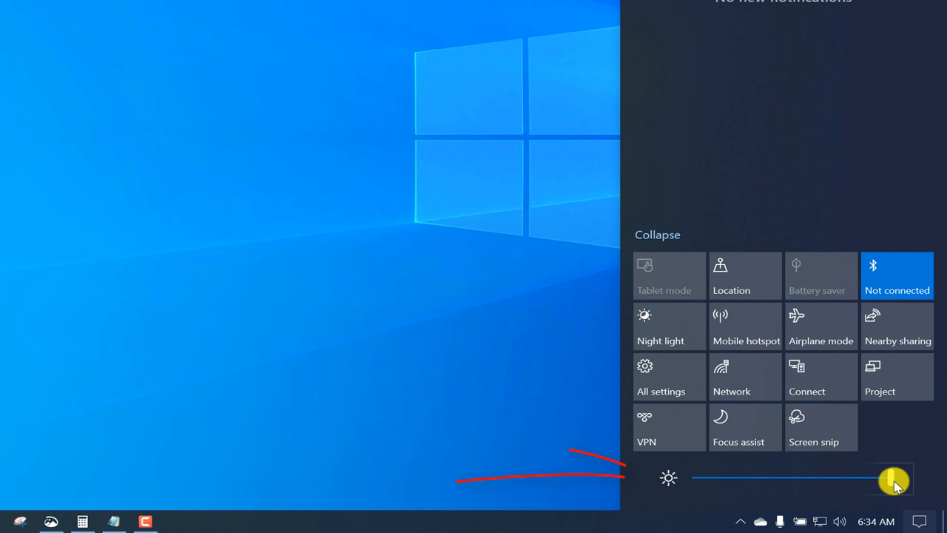
# Drag the Action Center brightness slider down to about 26, then back up to 100.
pyautogui.moveTo(894, 480); pyautogui.dragTo(746, 480)
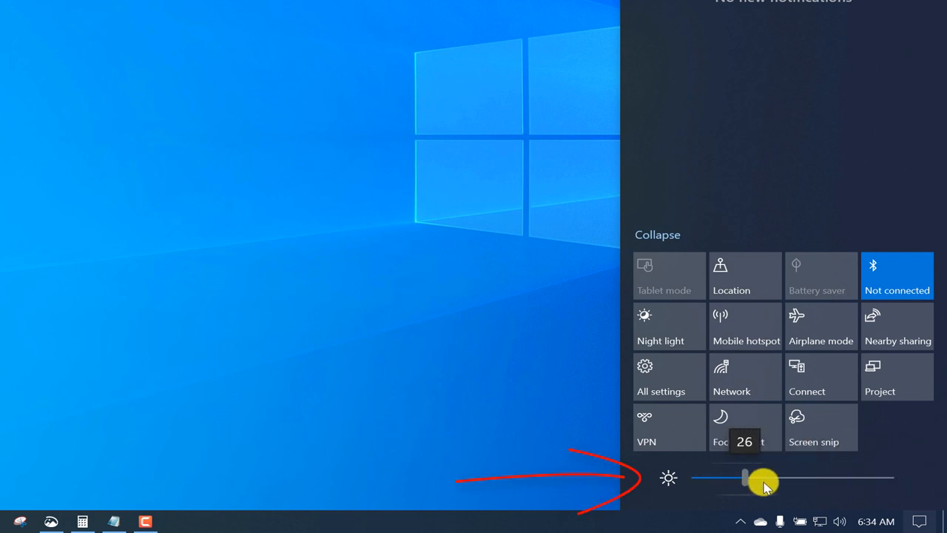
pyautogui.moveTo(746, 478); pyautogui.dragTo(917, 496)
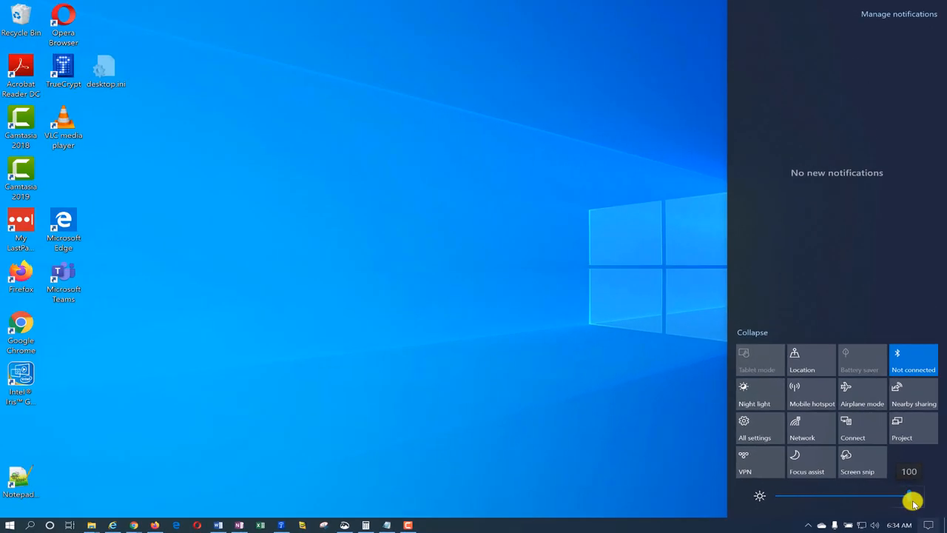